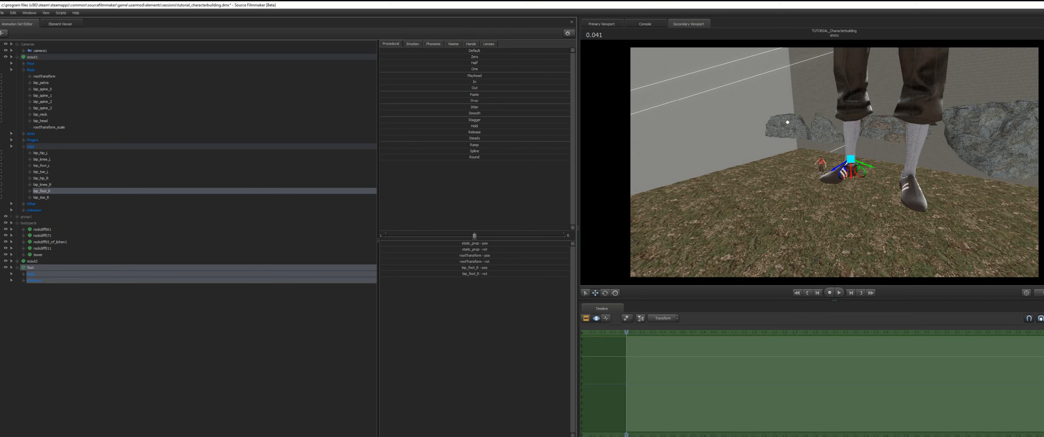
Snap the rock prop's rootTransform onto the Scout's bip_foot_R bone
left_click(11, 273)
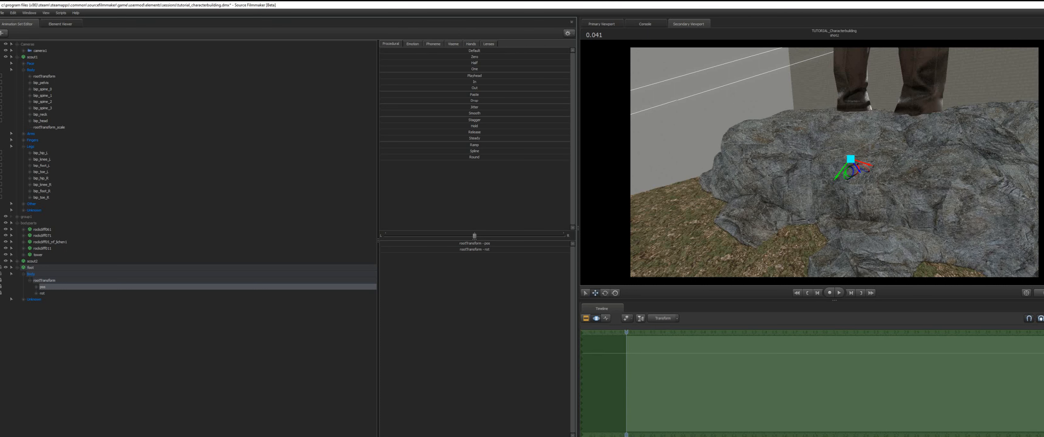
Reduce the rock's rootTransform scale so the boulder sits small beside the Scout
left_click(41, 293)
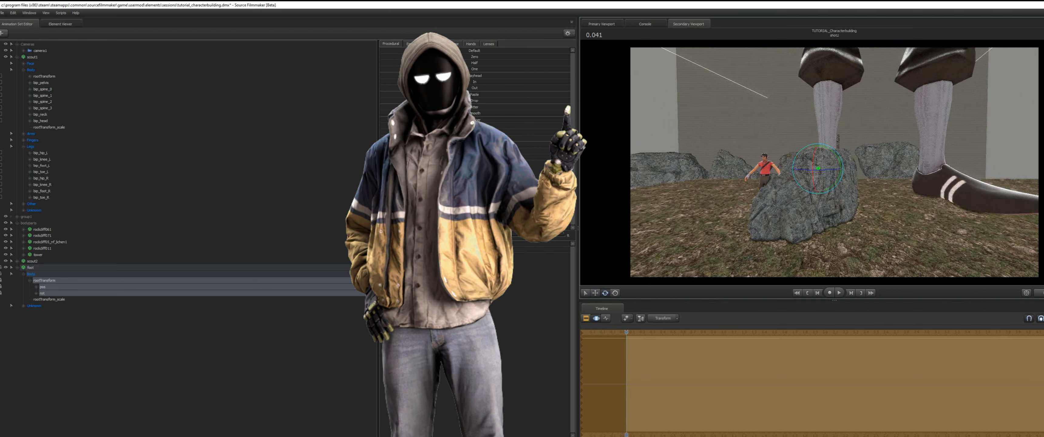
Create an animation set for the rock-monster model and reach its Rig submenu
left_click(43, 108)
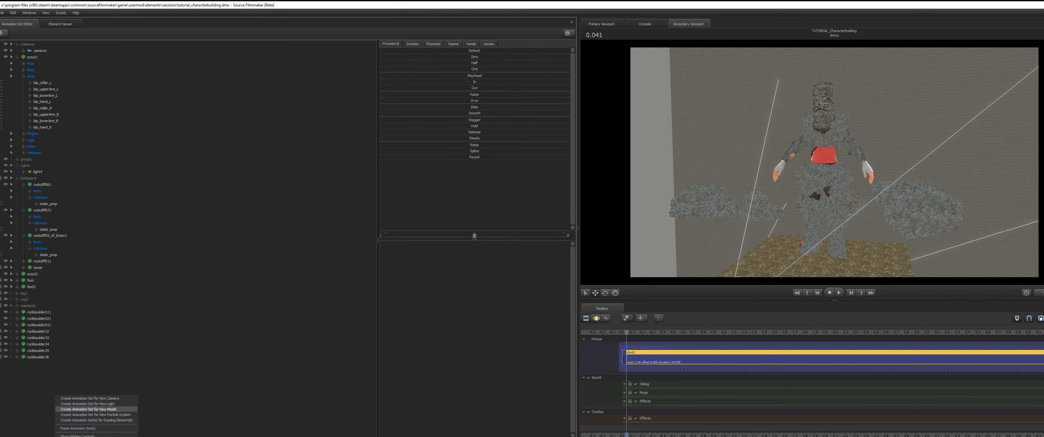
left_click(89, 408)
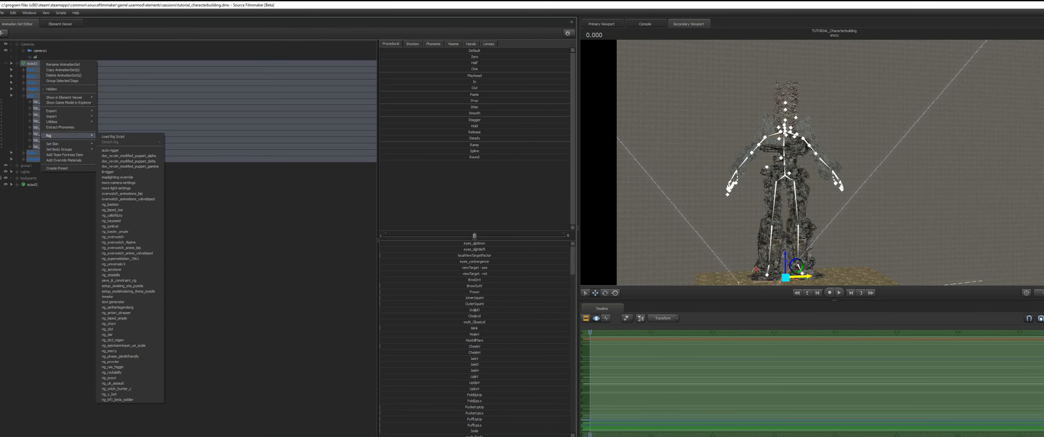
mouse_move(111, 339)
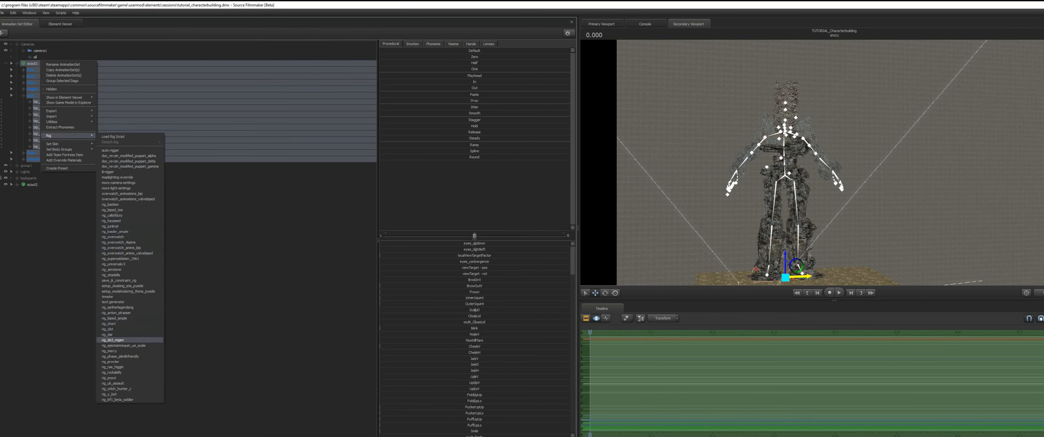
Apply a rig script to the rock monster, then paste in the copied boulder animation set
left_click(115, 339)
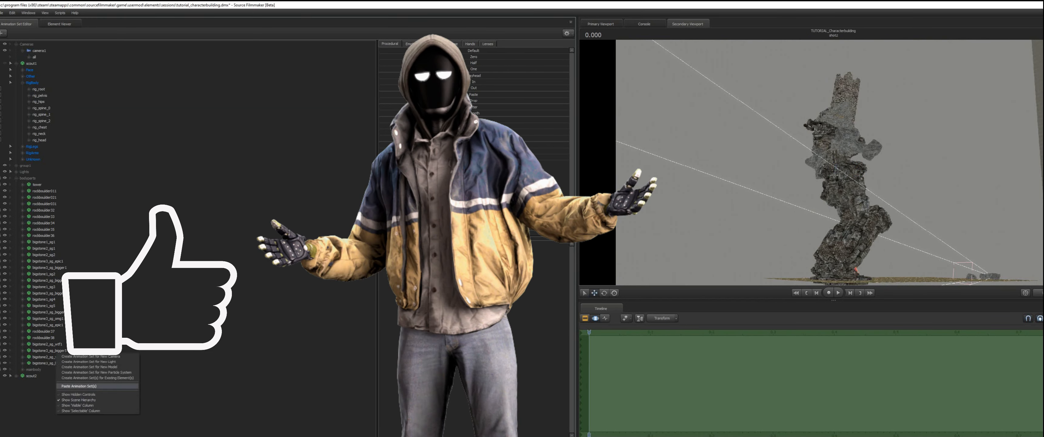
left_click(77, 386)
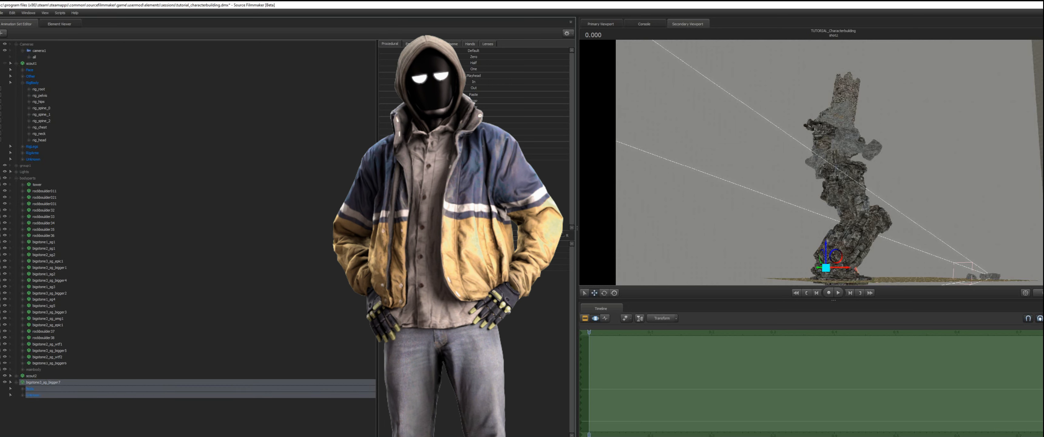